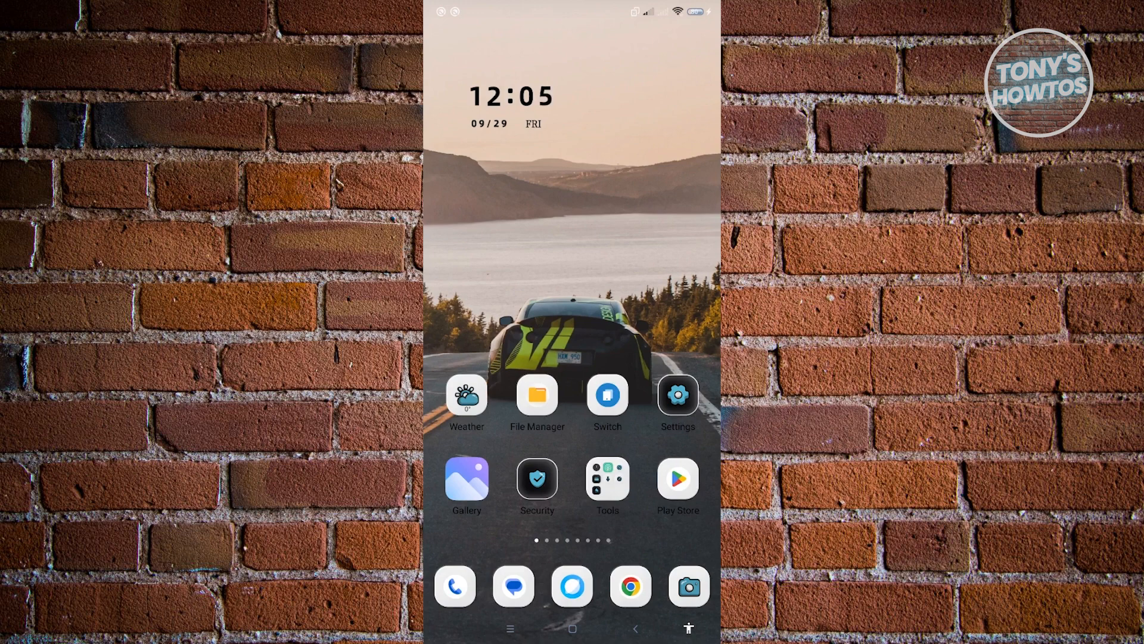
- Launch the Google Play Store from the home screen
click(677, 480)
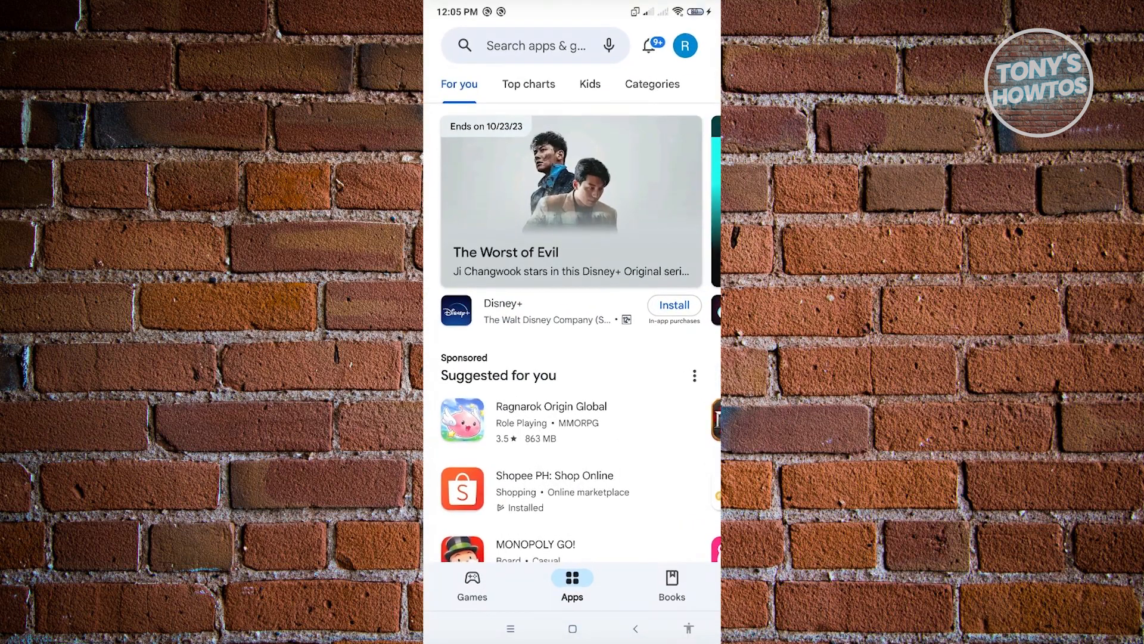
click(684, 45)
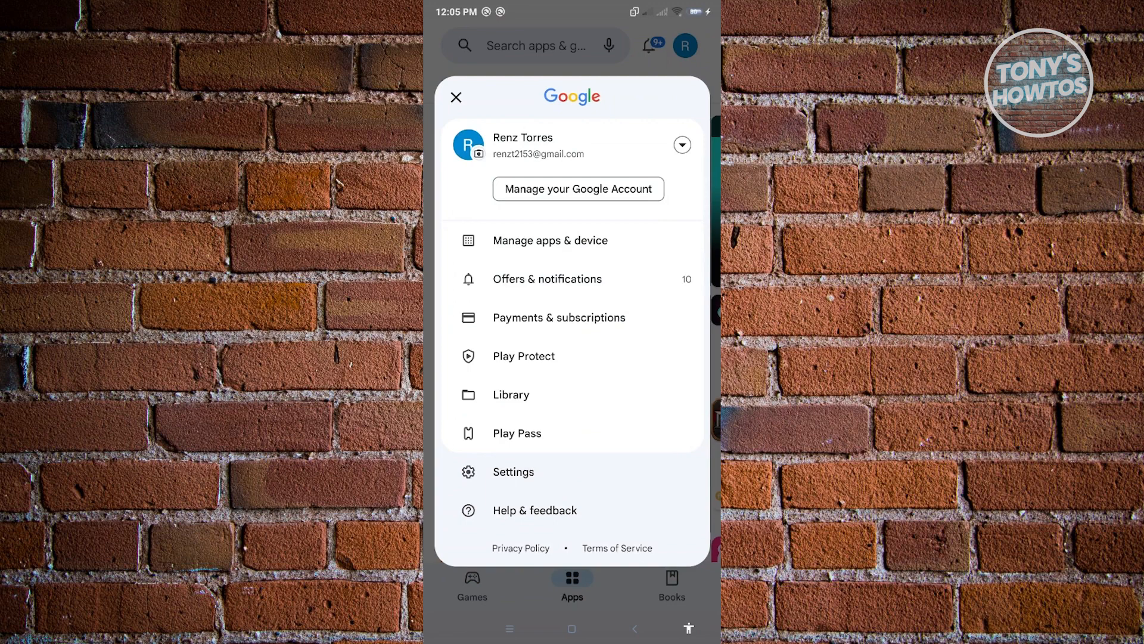
click(681, 144)
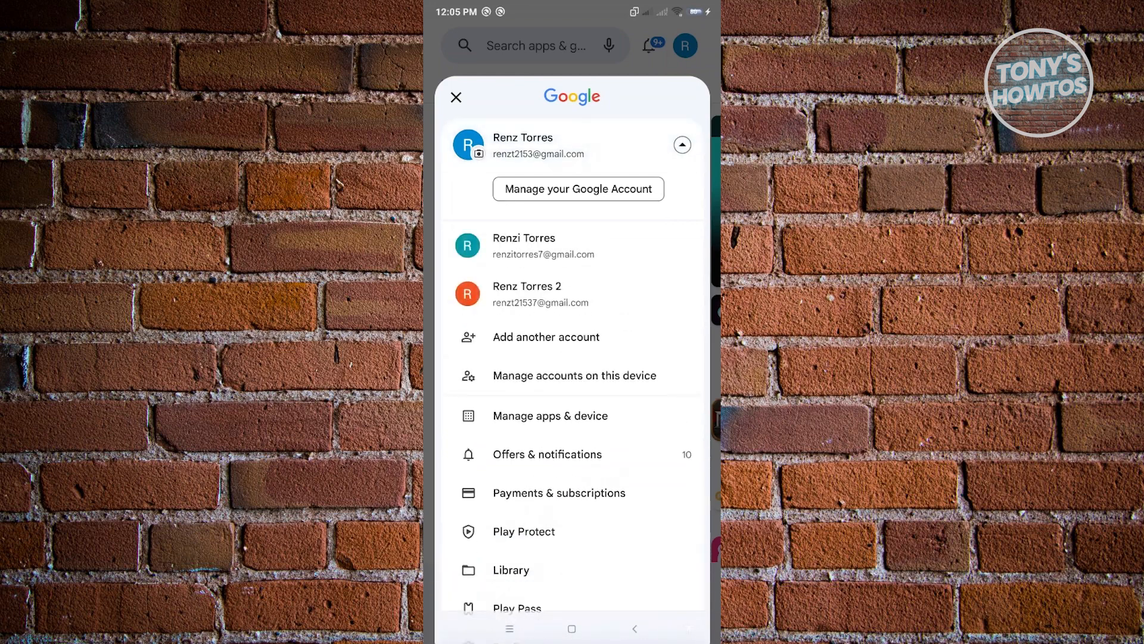
click(682, 144)
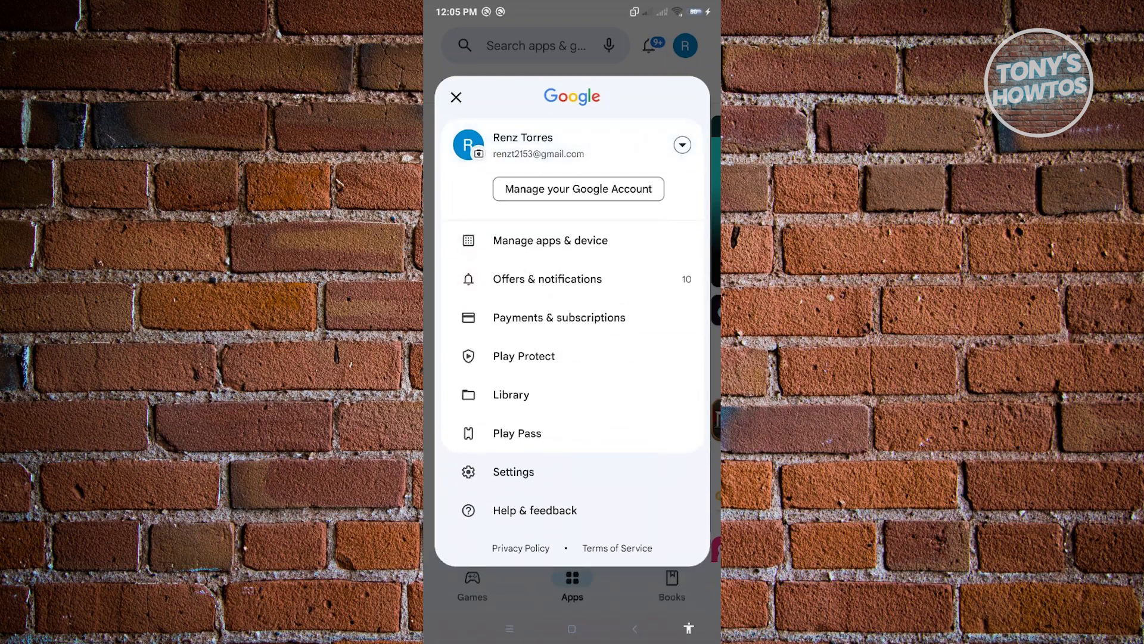
click(456, 96)
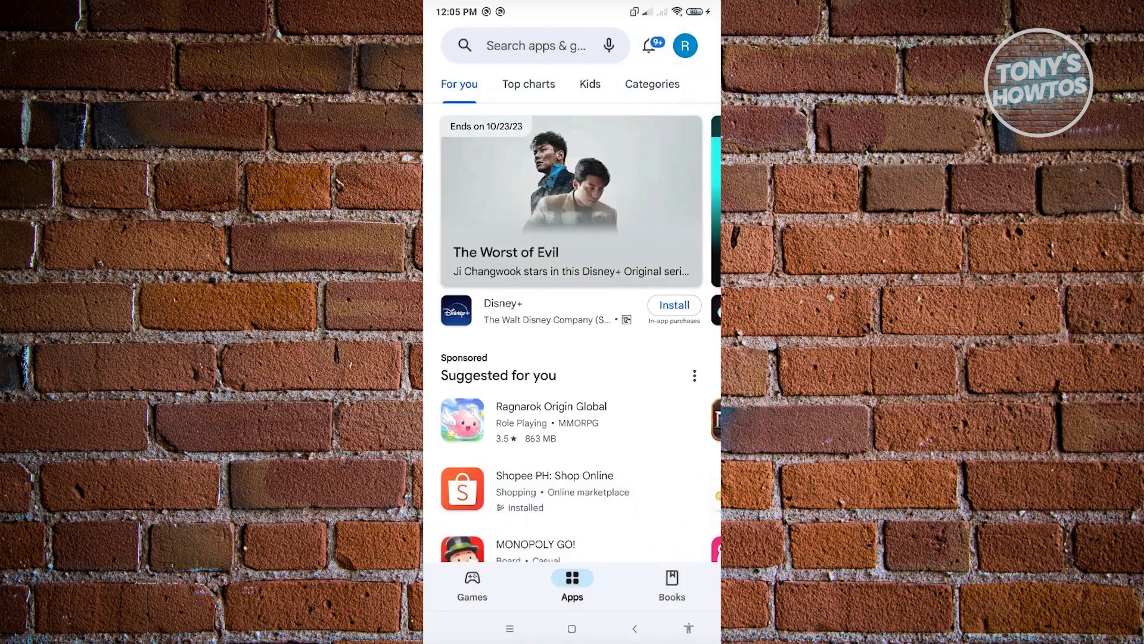
- Return home, launch Google Play Games, and reach Settings via the overflow menu
click(571, 628)
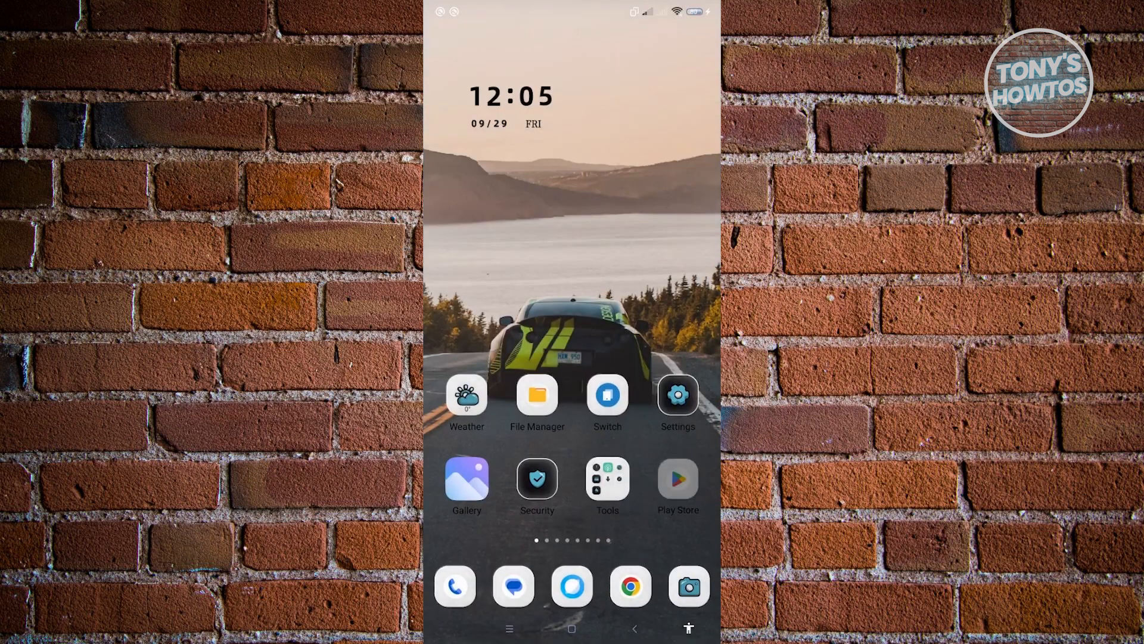
click(677, 478)
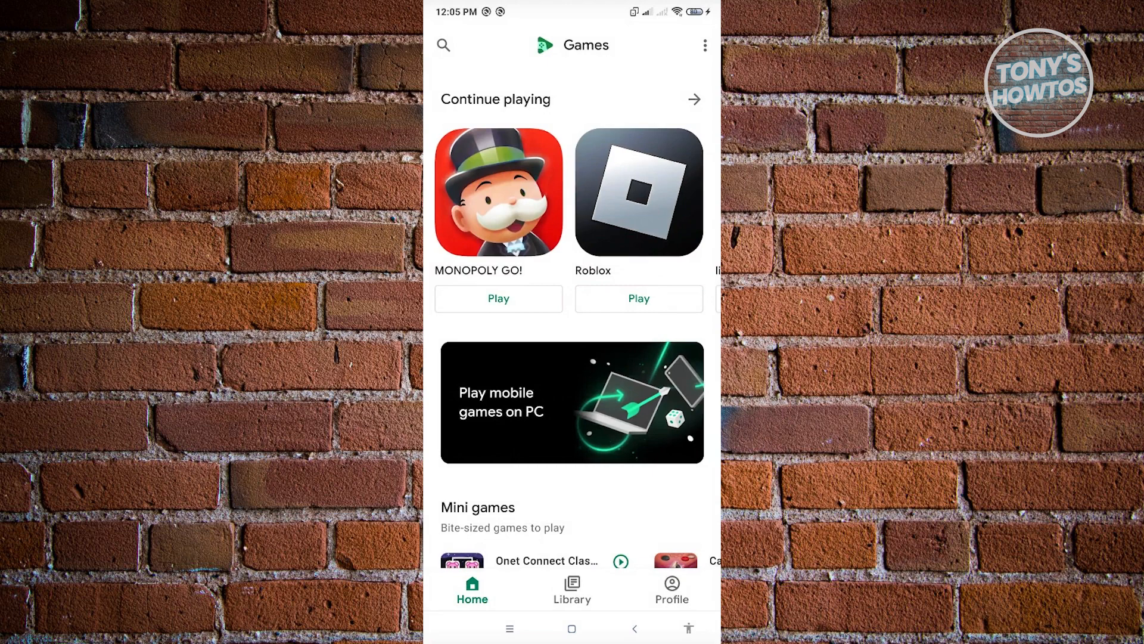
click(704, 44)
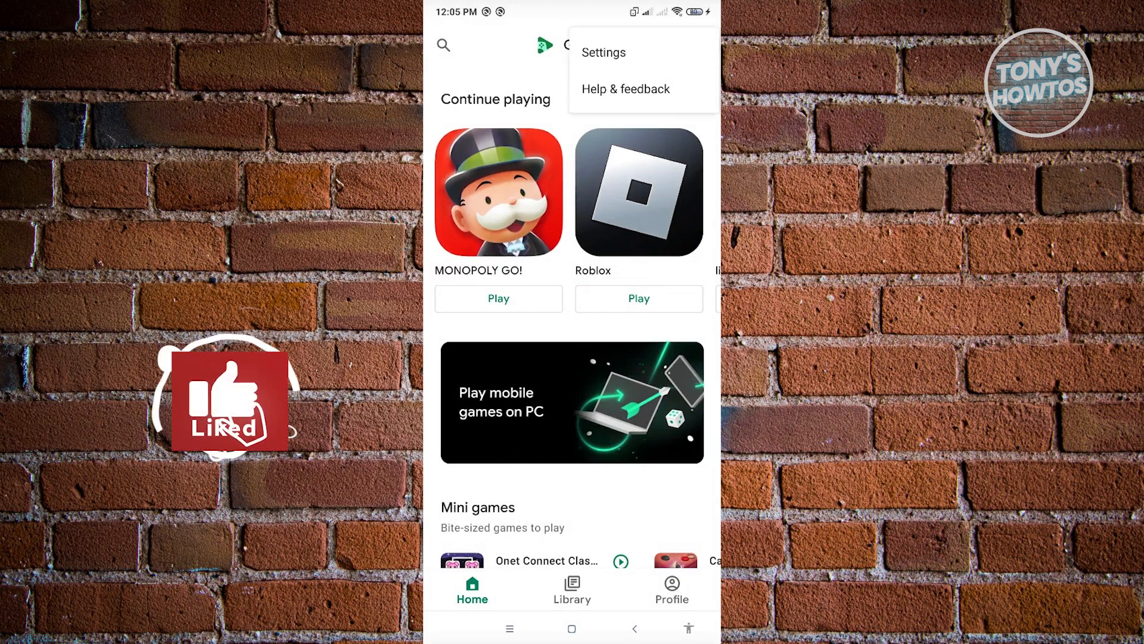
click(604, 51)
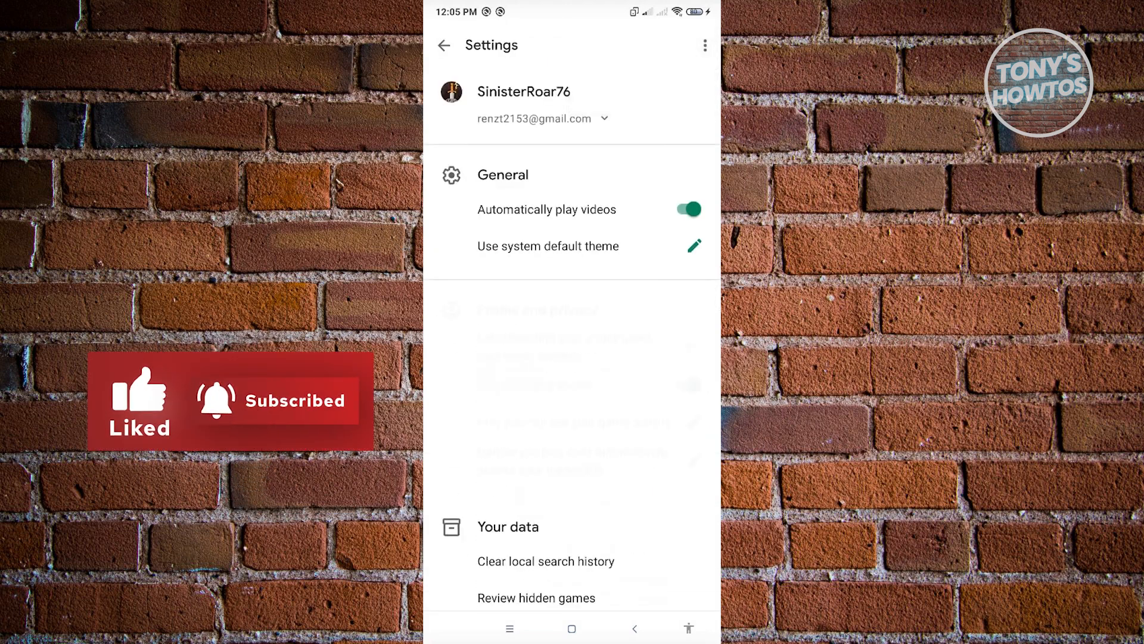